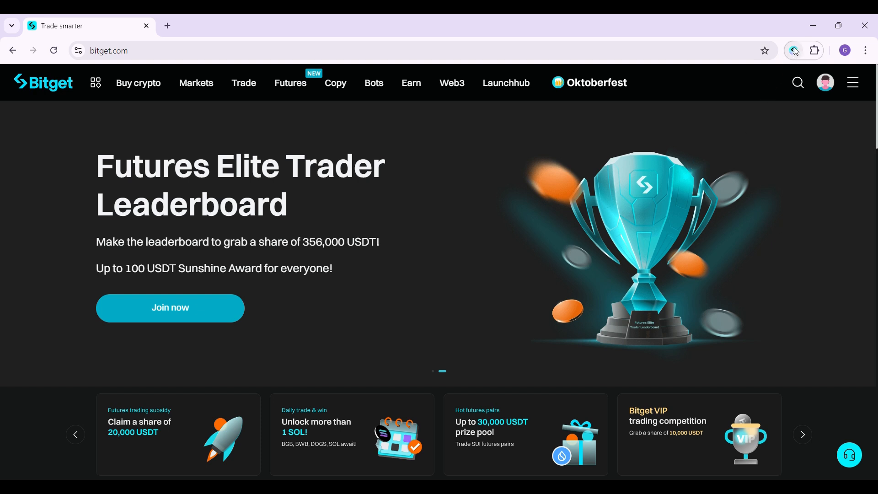
Open the Bitget Wallet extension from the Chrome toolbar to its create-or-import welcome screen
click(793, 50)
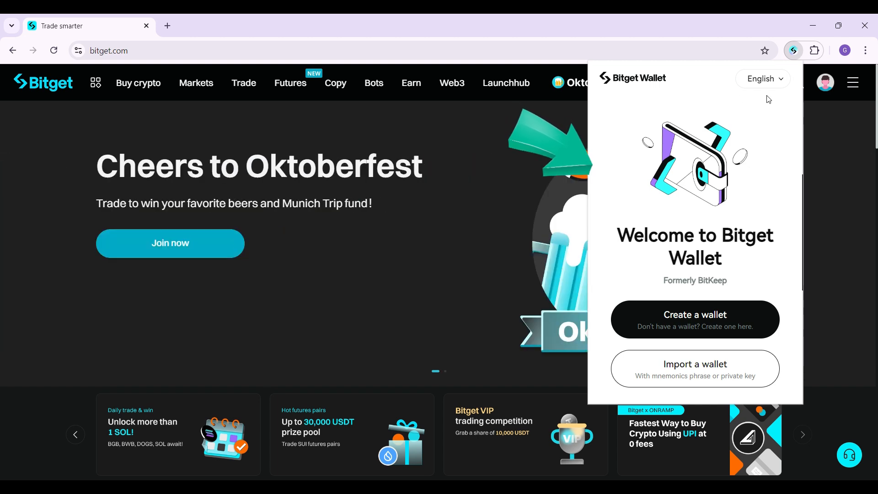
mouse_move(698, 248)
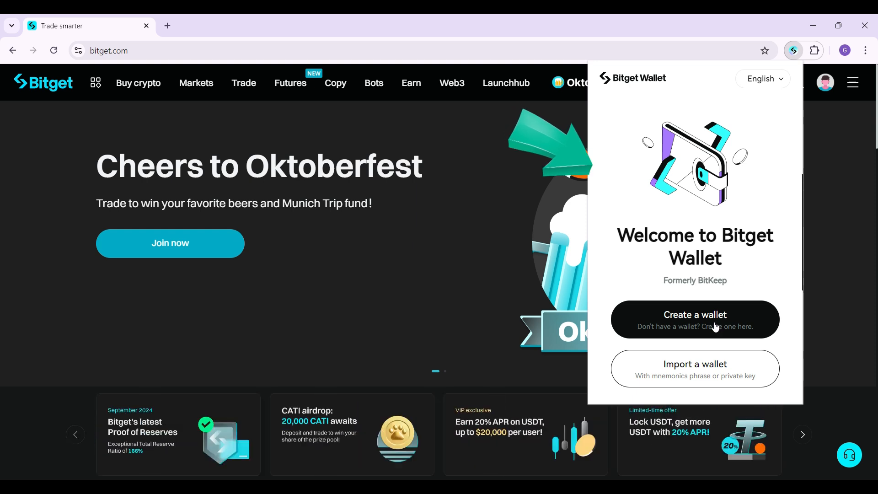
mouse_move(716, 361)
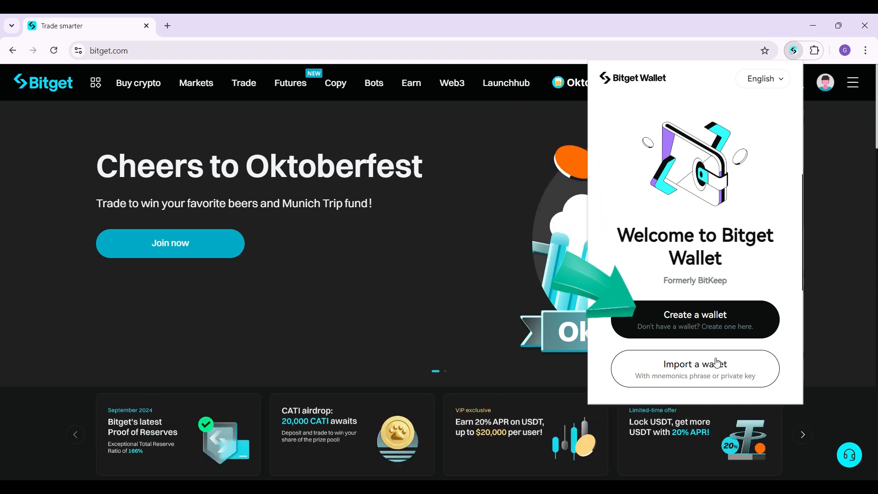
mouse_move(694, 328)
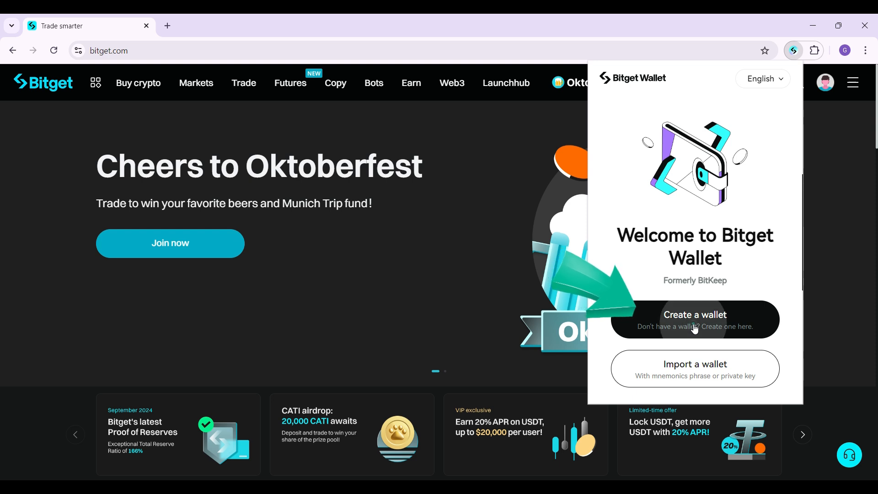
Create a new wallet using the 12-word mnemonic phrase option
click(694, 319)
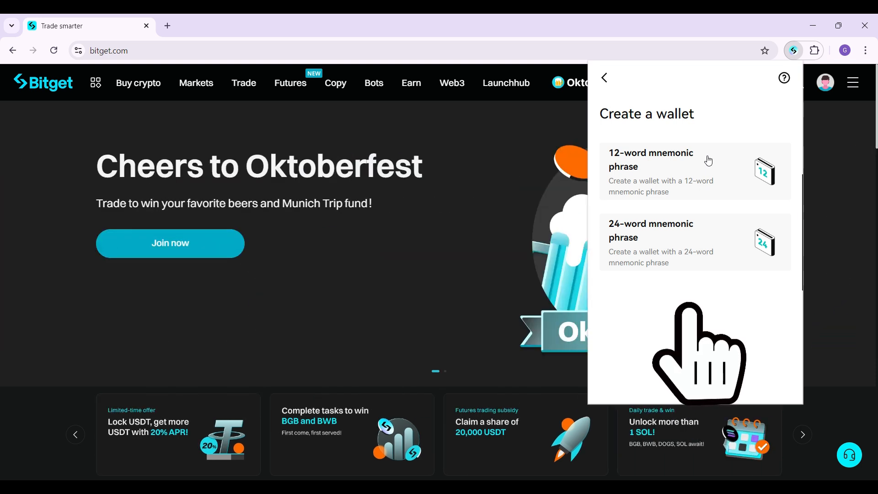
mouse_move(638, 248)
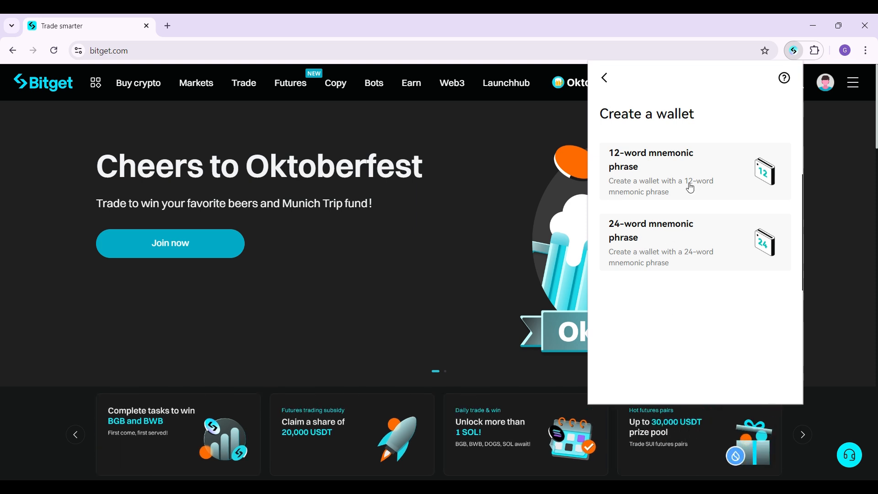
click(651, 159)
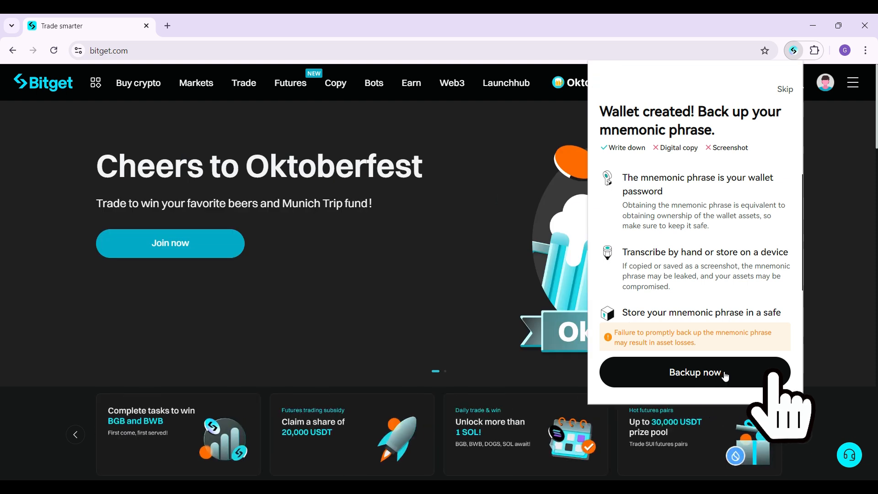
Start the mnemonic backup and confirm the wallet password to reach the hidden phrase
click(695, 372)
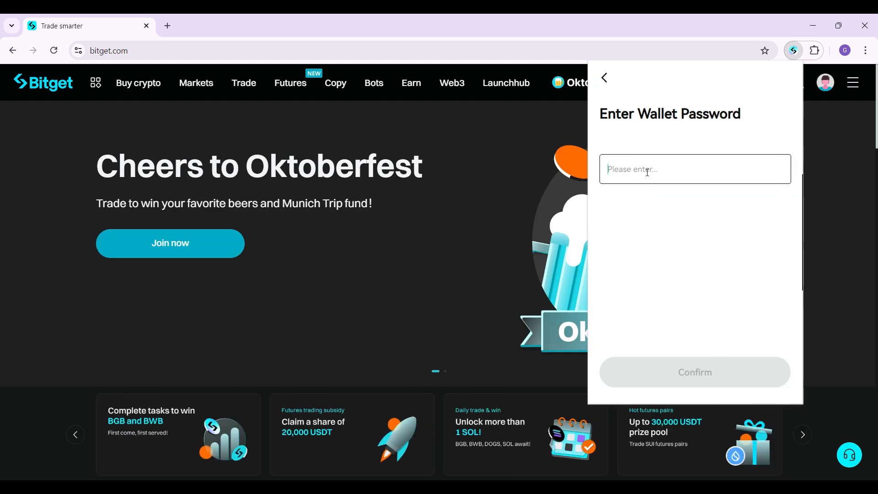
text(••••)
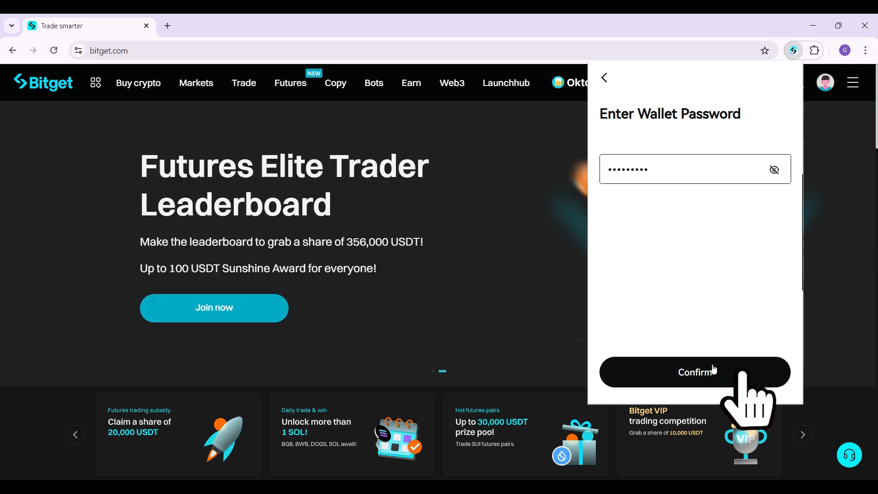
click(694, 372)
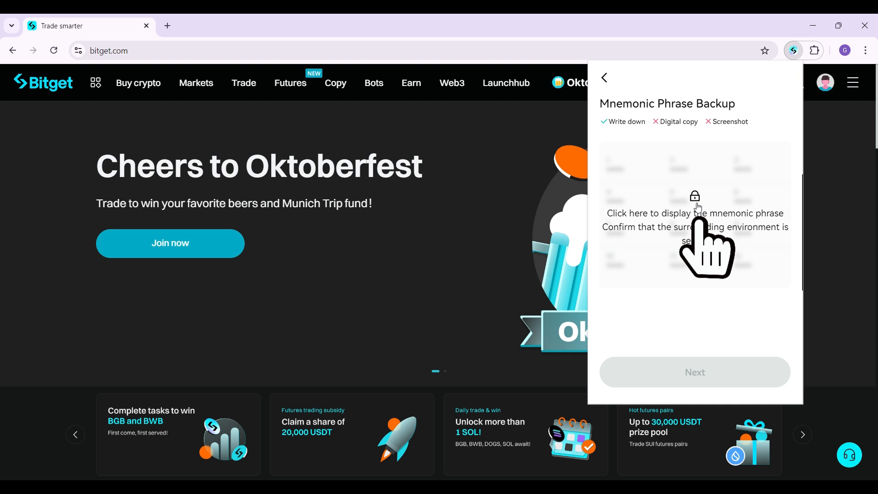
Reveal and verify the 12-word phrase, then make Bitget Wallet the default wallet
click(694, 224)
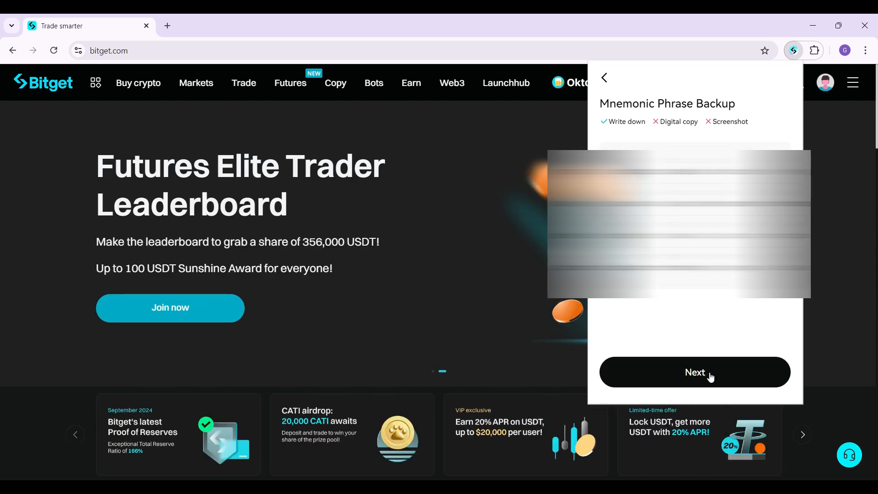
click(695, 372)
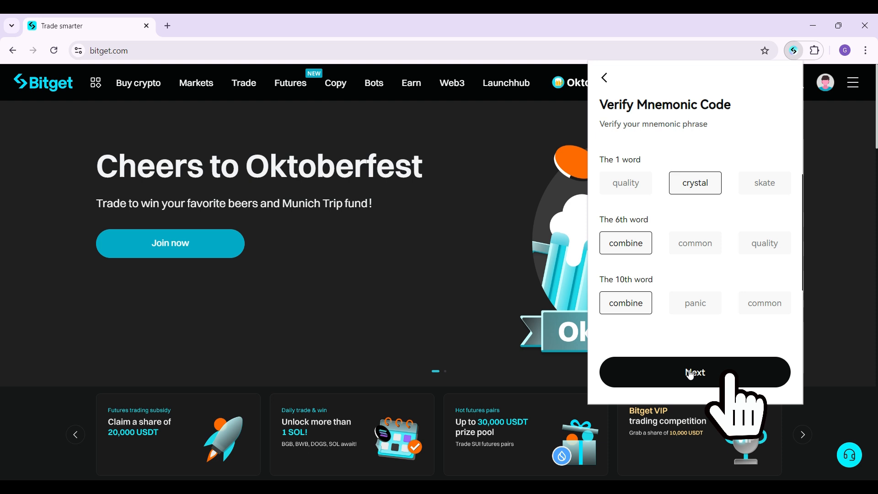
click(695, 372)
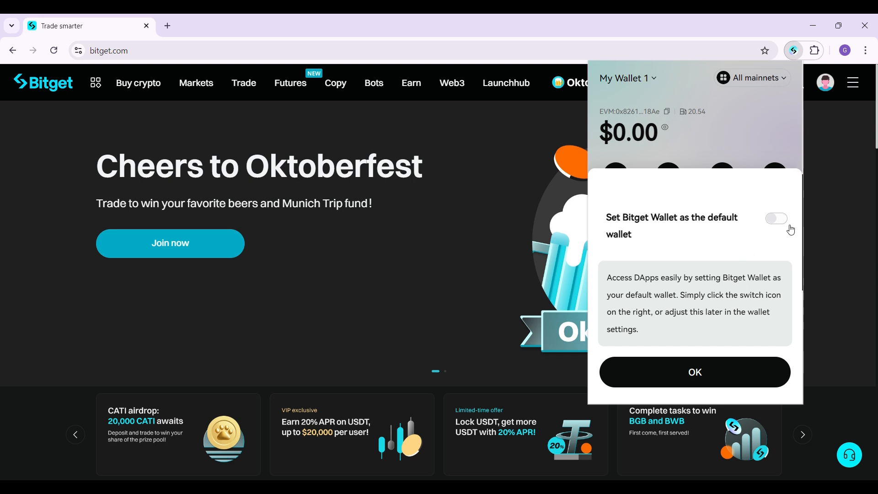
click(777, 219)
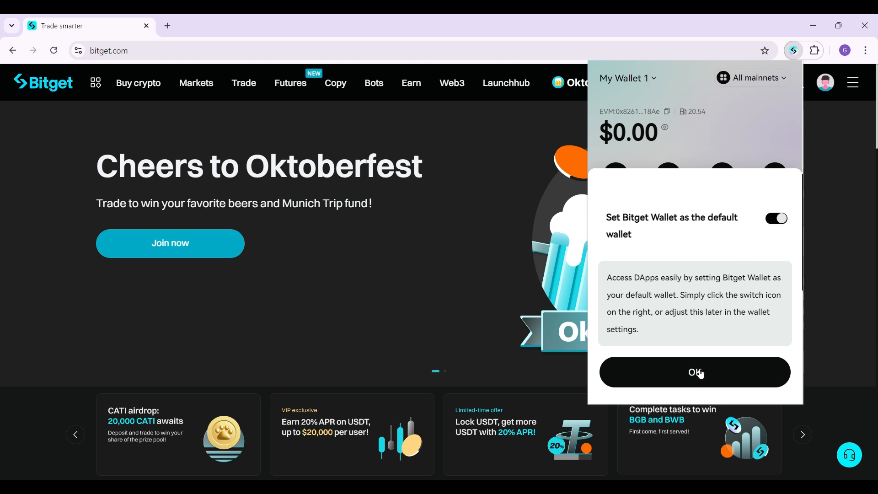
click(694, 372)
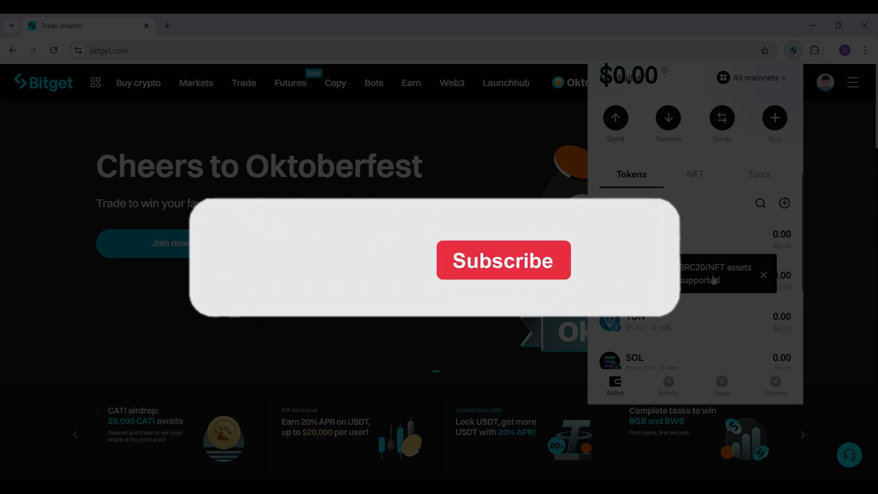